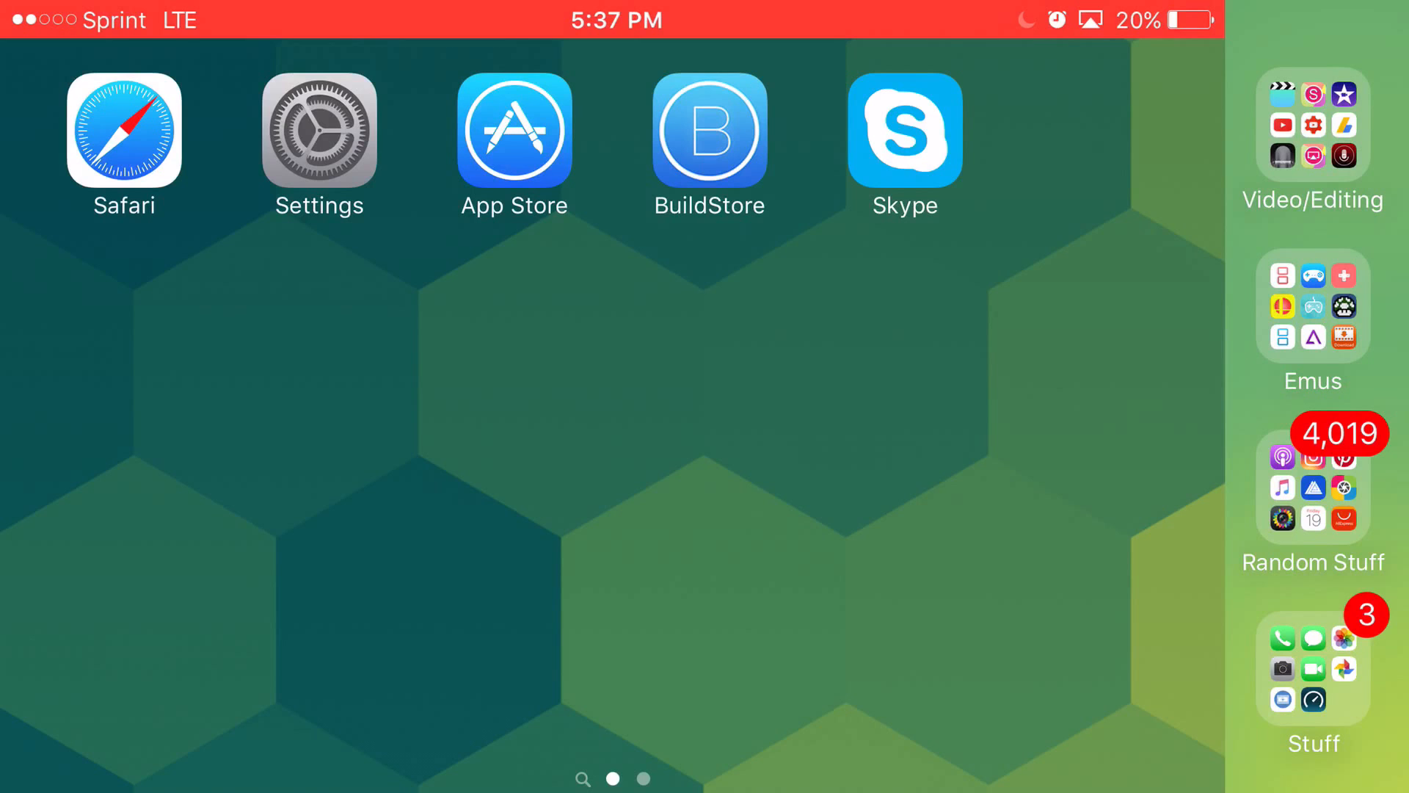
Launch Safari on icydia.cf and choose the Provenance package to start its install
left_click(123, 132)
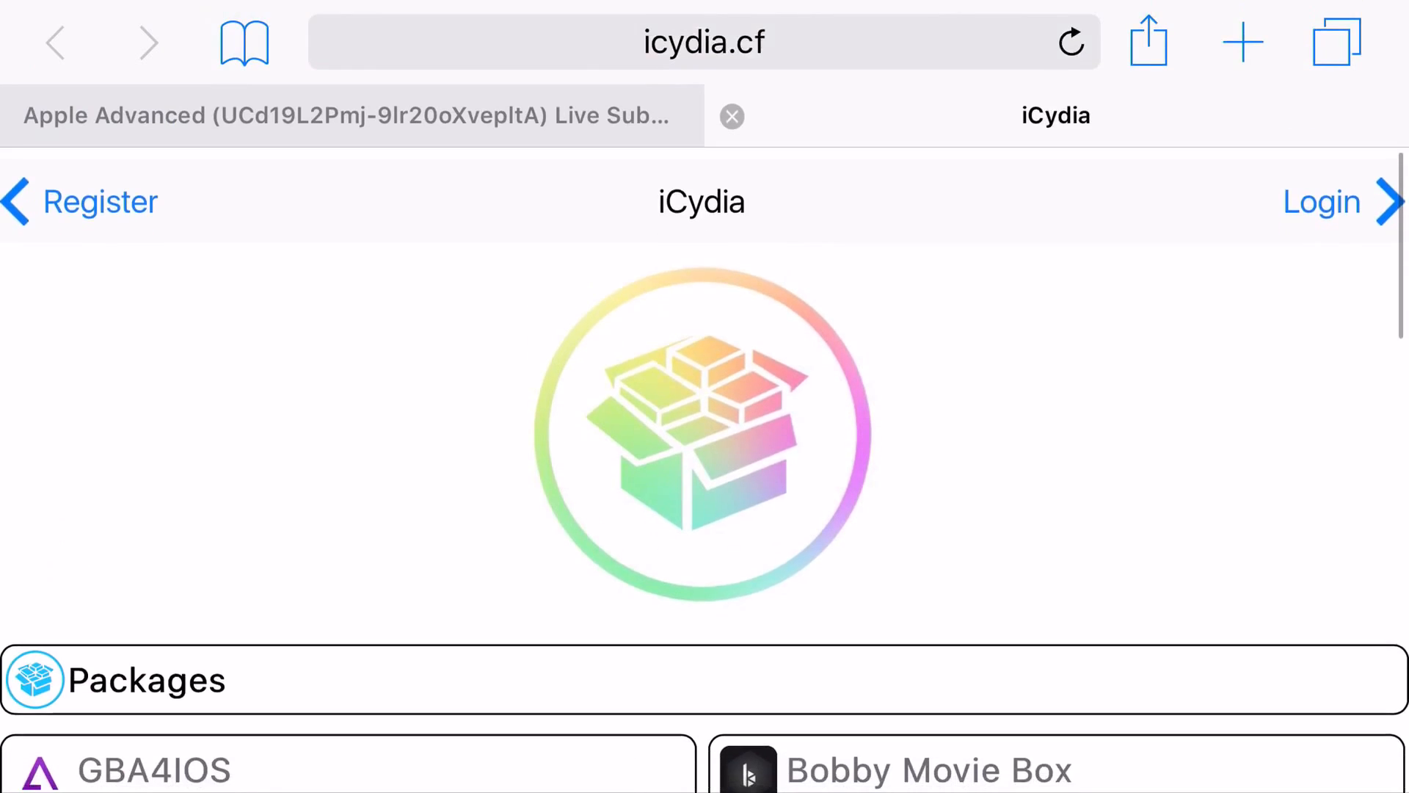
scroll("down", 3)
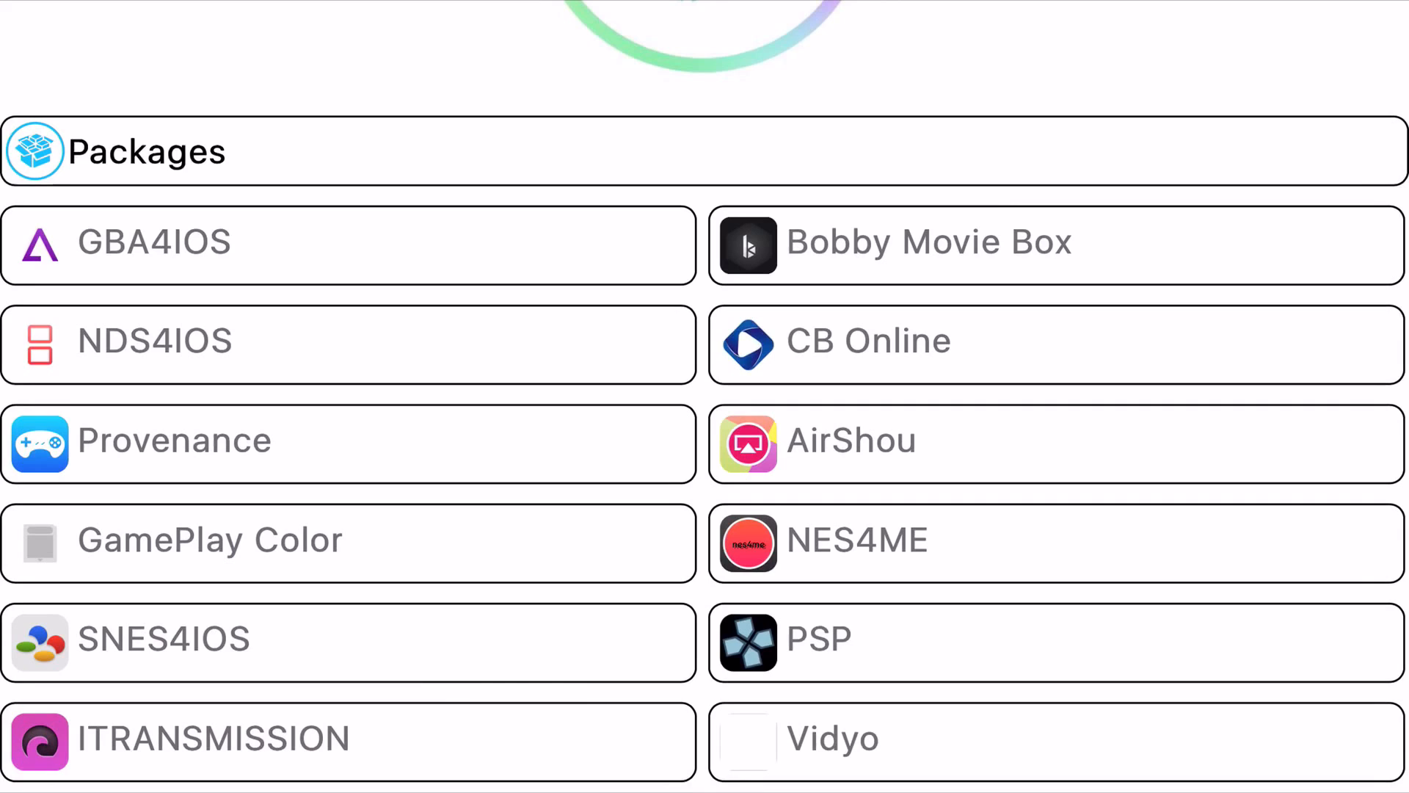
left_click(175, 440)
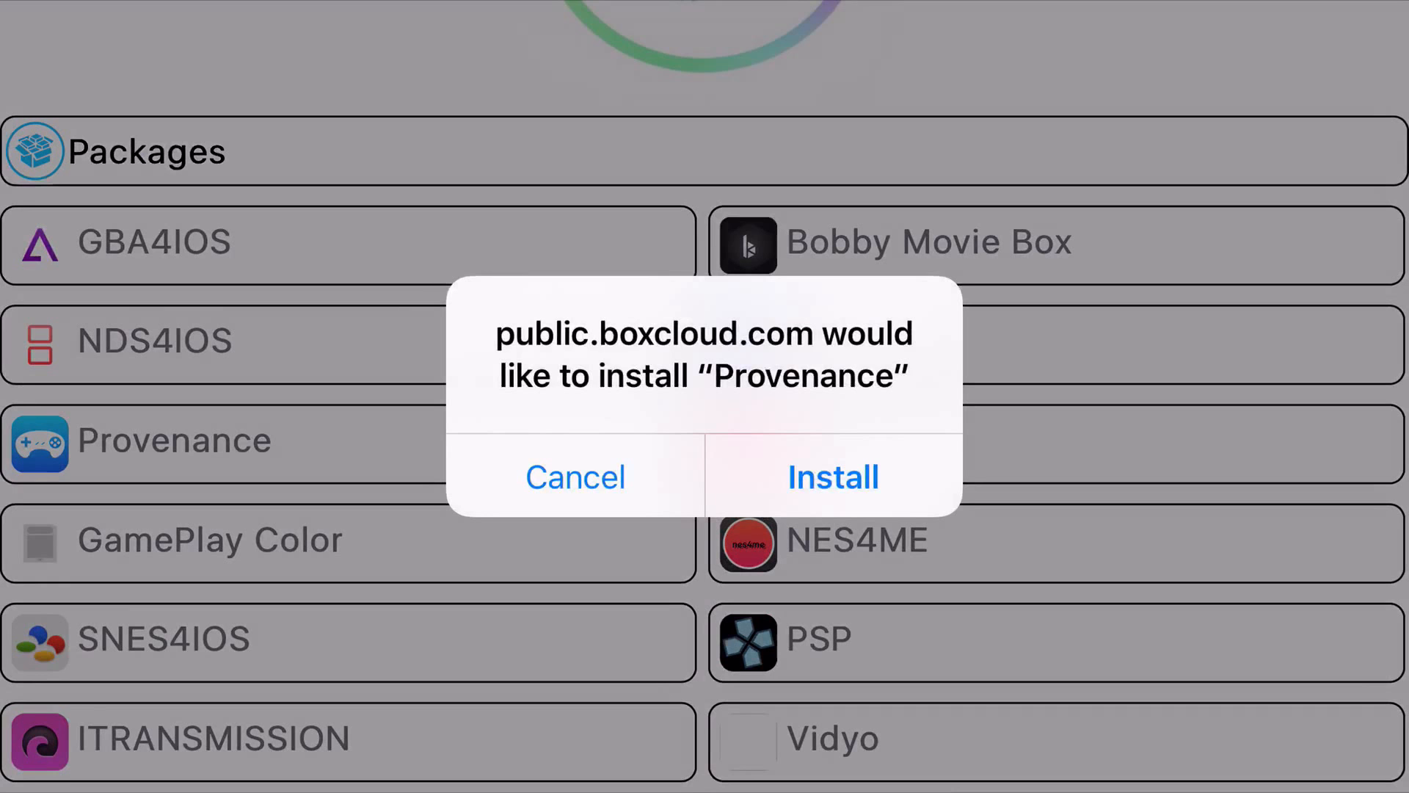
Confirm the Provenance install so its icon lands on the home screen
left_click(831, 475)
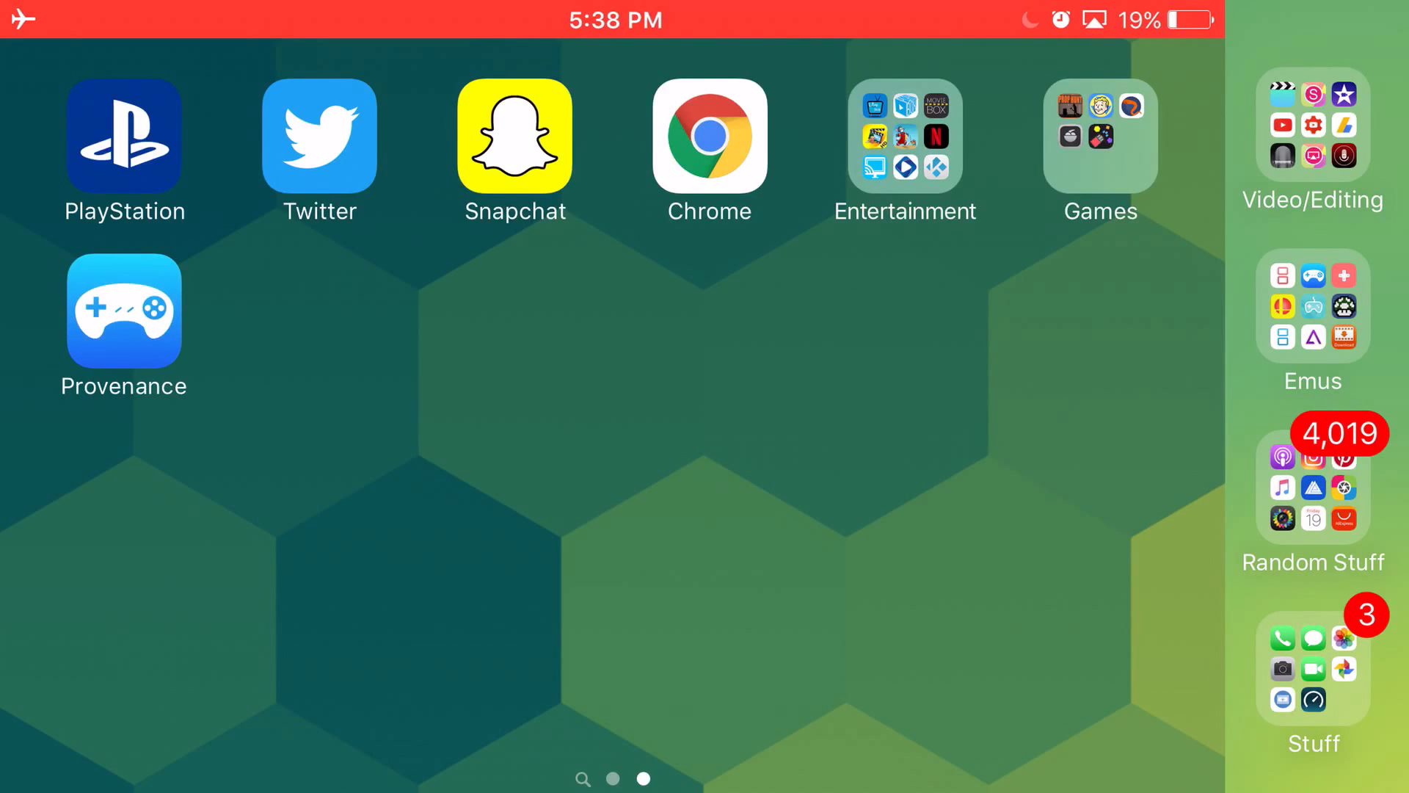
Go back to Safari's iCydia page where the Provenance install alert reappears
scroll("left", 3)
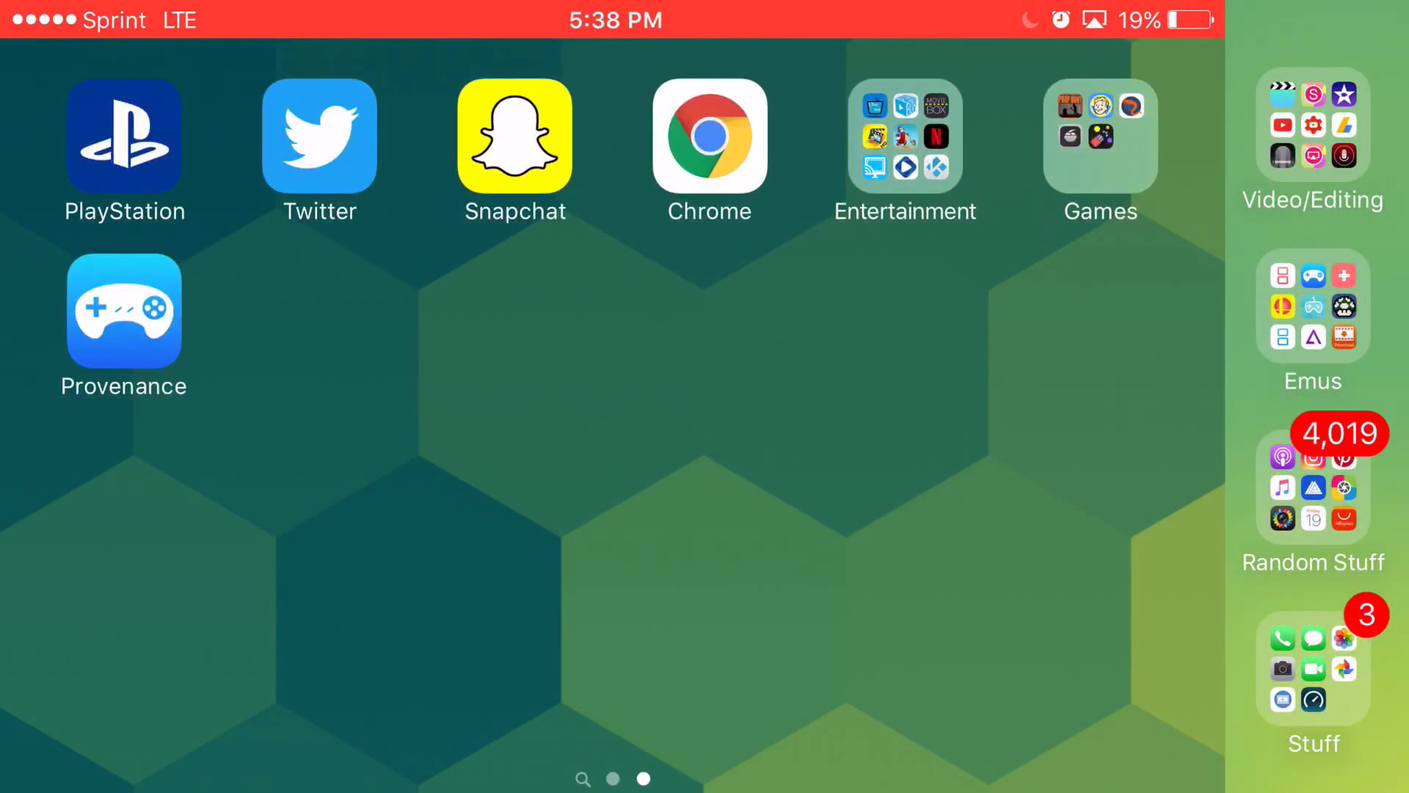
left_click(69, 258)
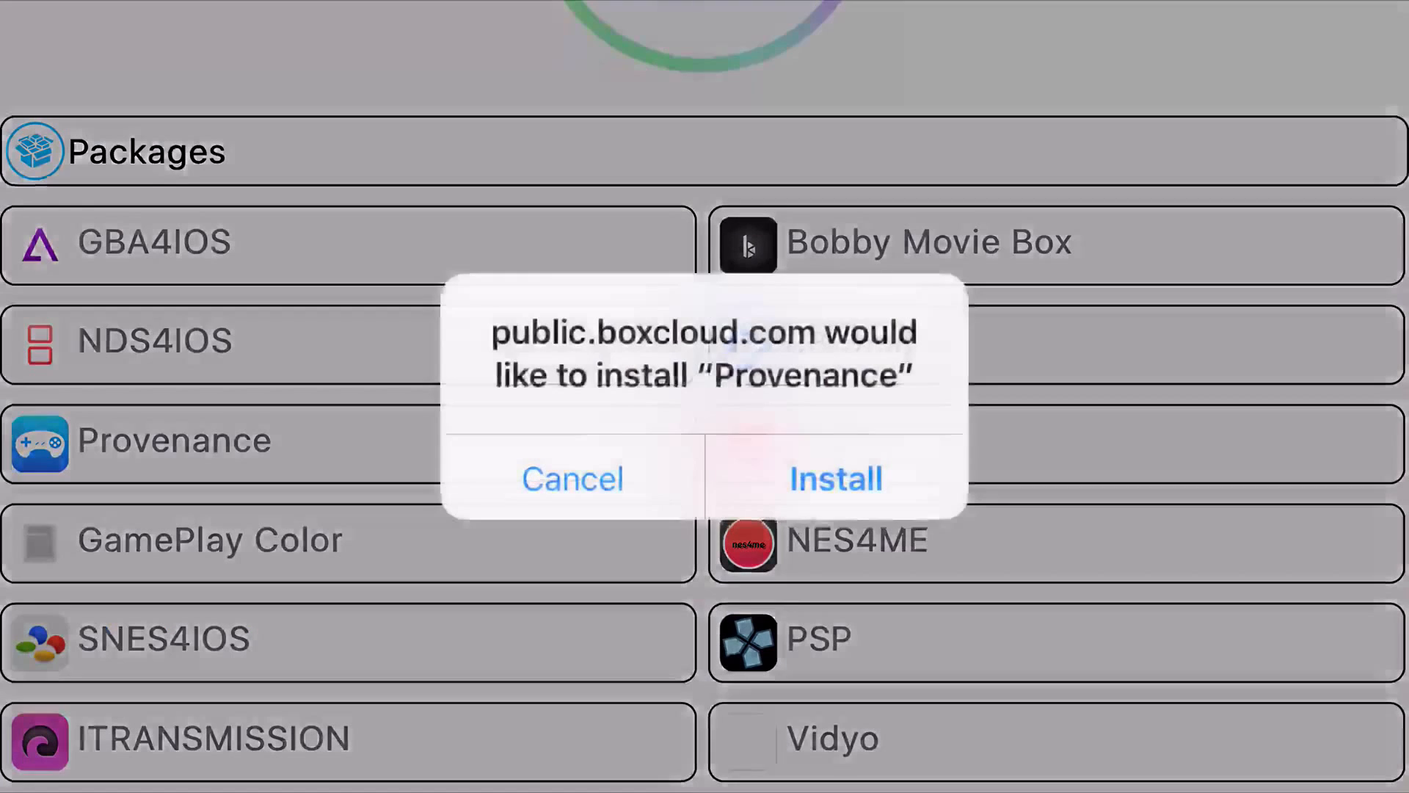
Accept the Provenance install alert and return to the first home screen page
left_click(834, 477)
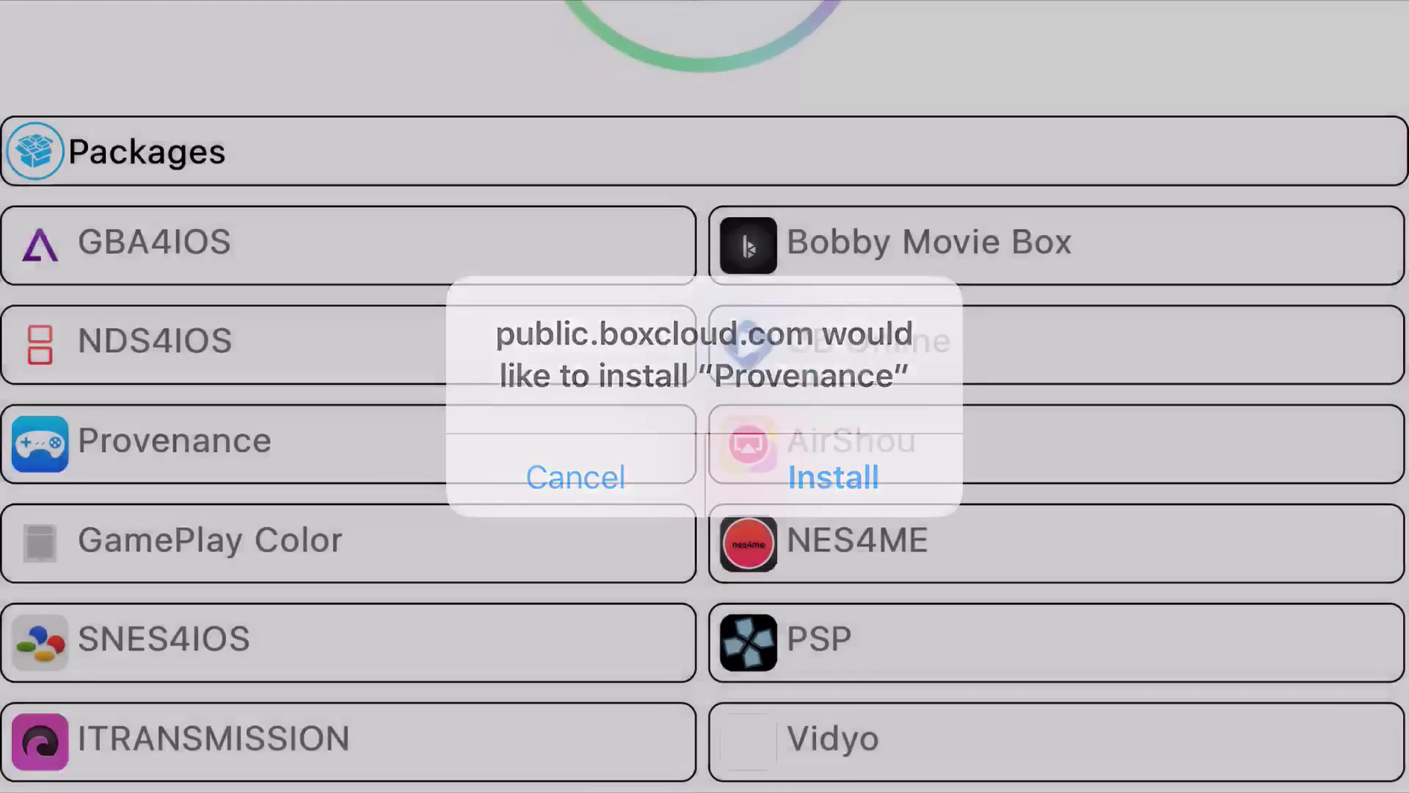
left_click(831, 476)
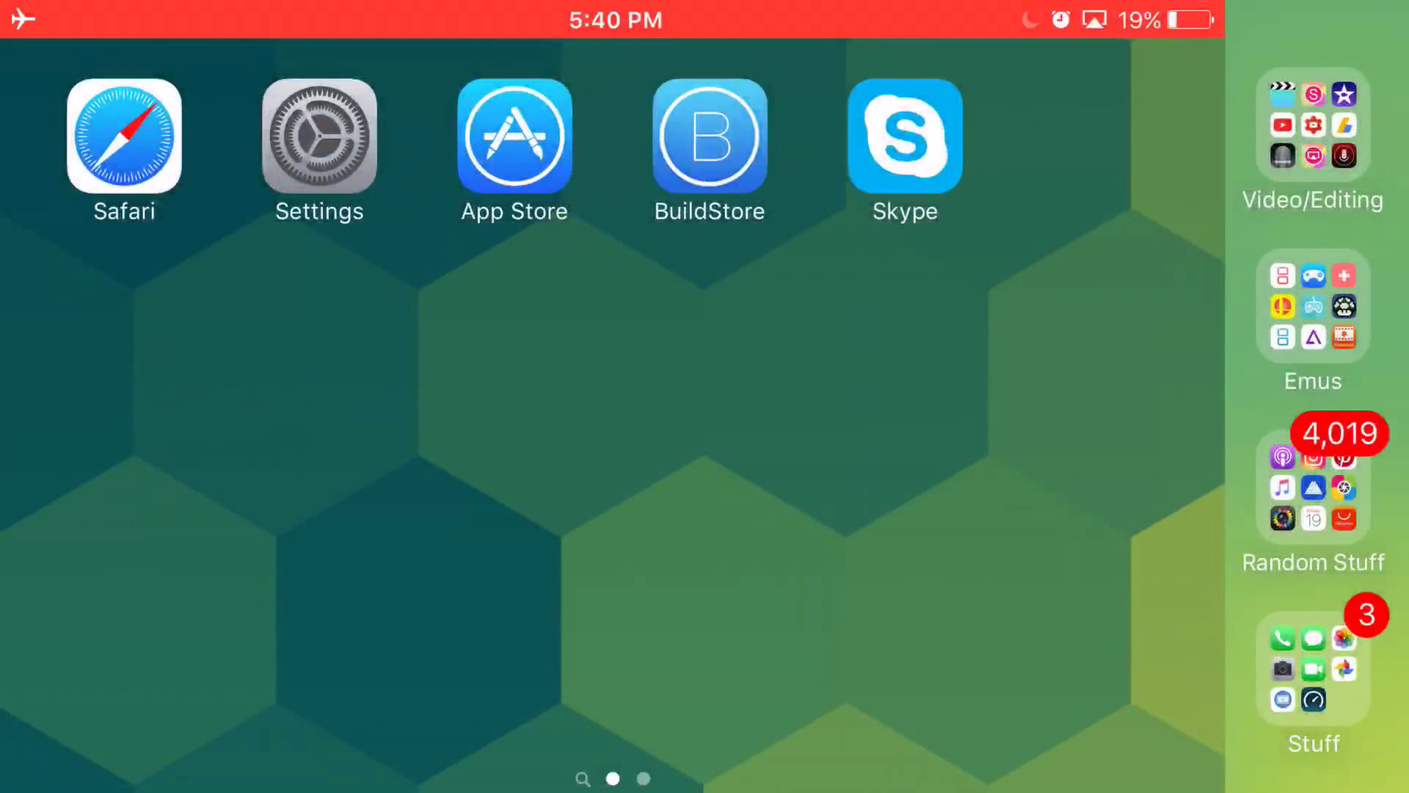
Launch Provenance, cancel the Untrusted Enterprise Developer alert, and head to Settings General
scroll("left", 3)
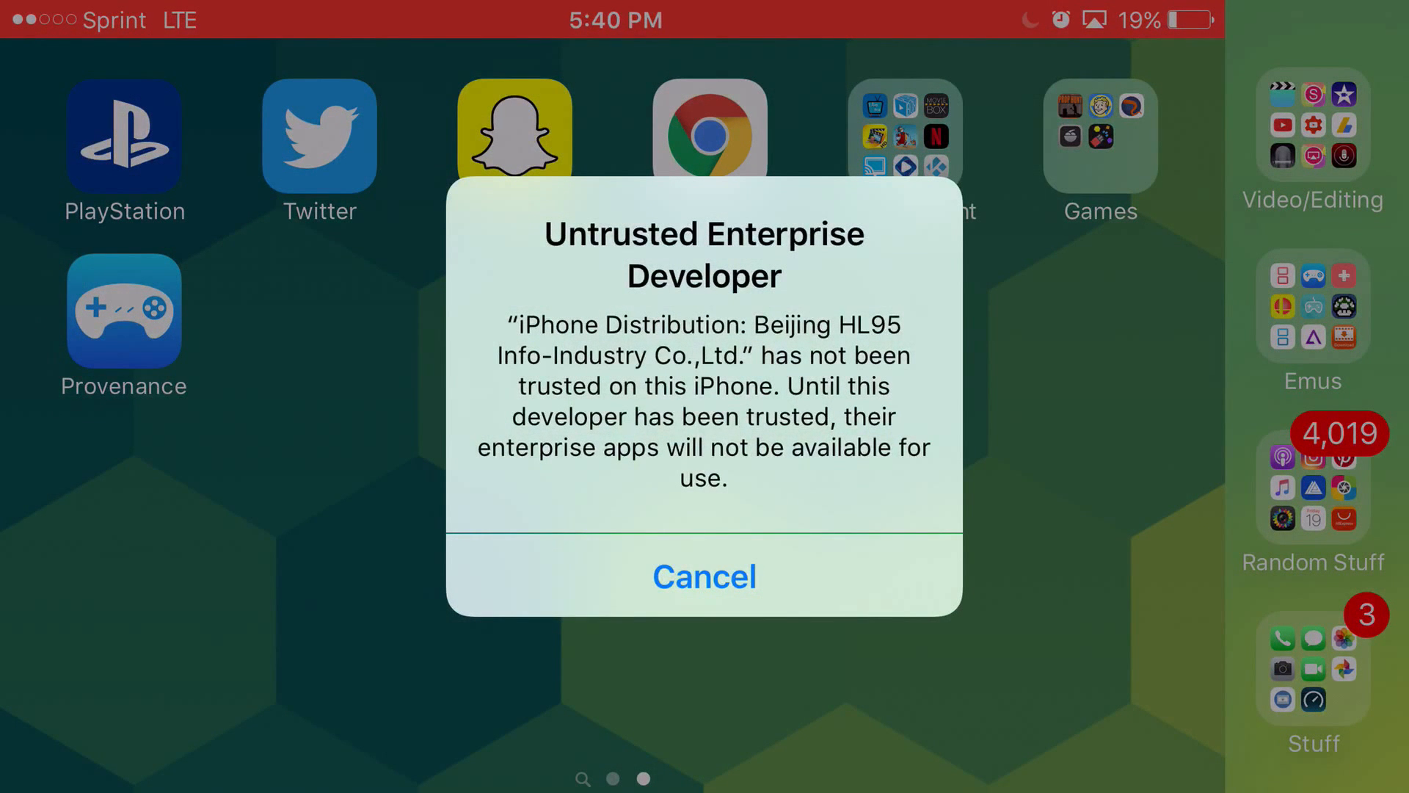
left_click(703, 575)
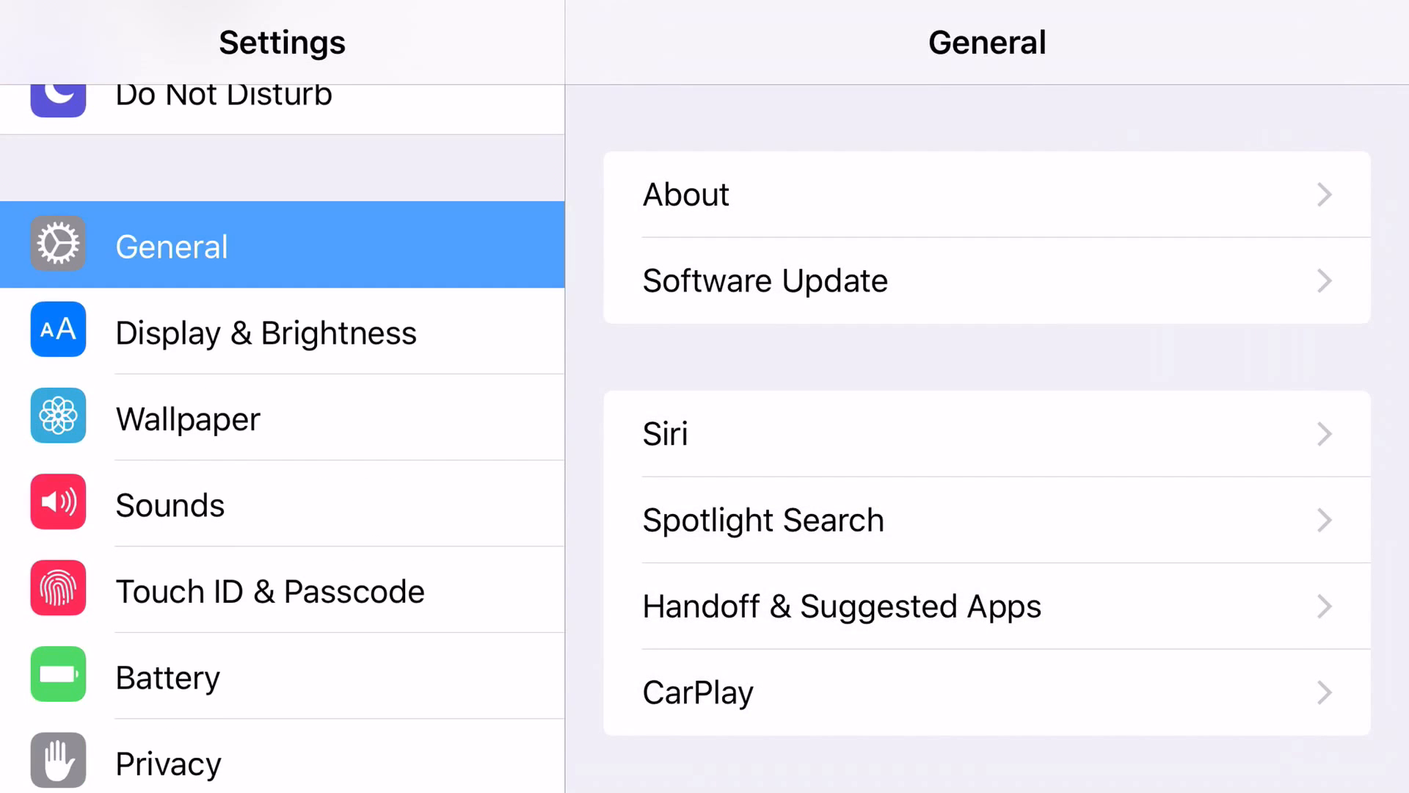
In Profiles & Device Management, trust the Beijing HL95 Info-Industry developer so Provenance is Verified
scroll("down", 3)
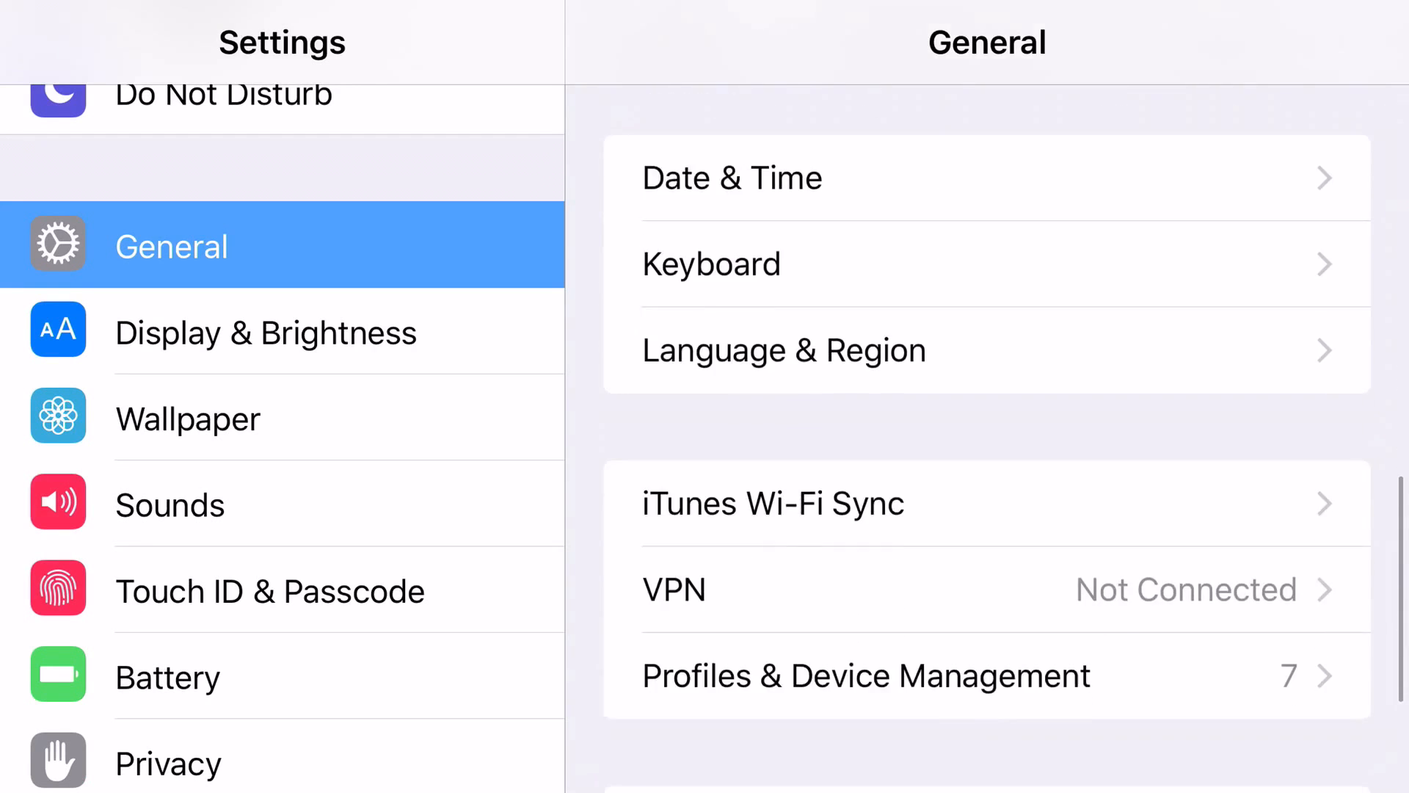
left_click(866, 675)
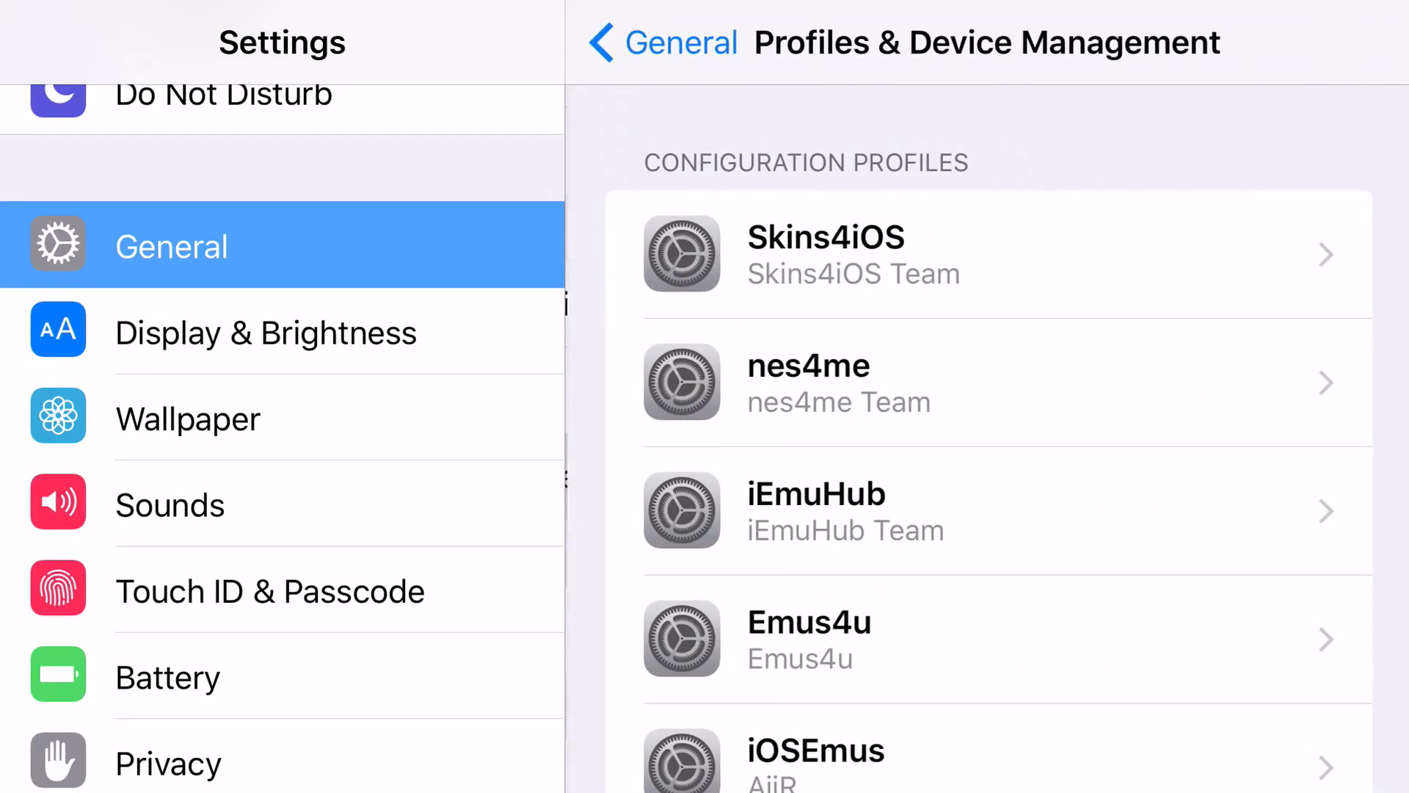
scroll("down", 3)
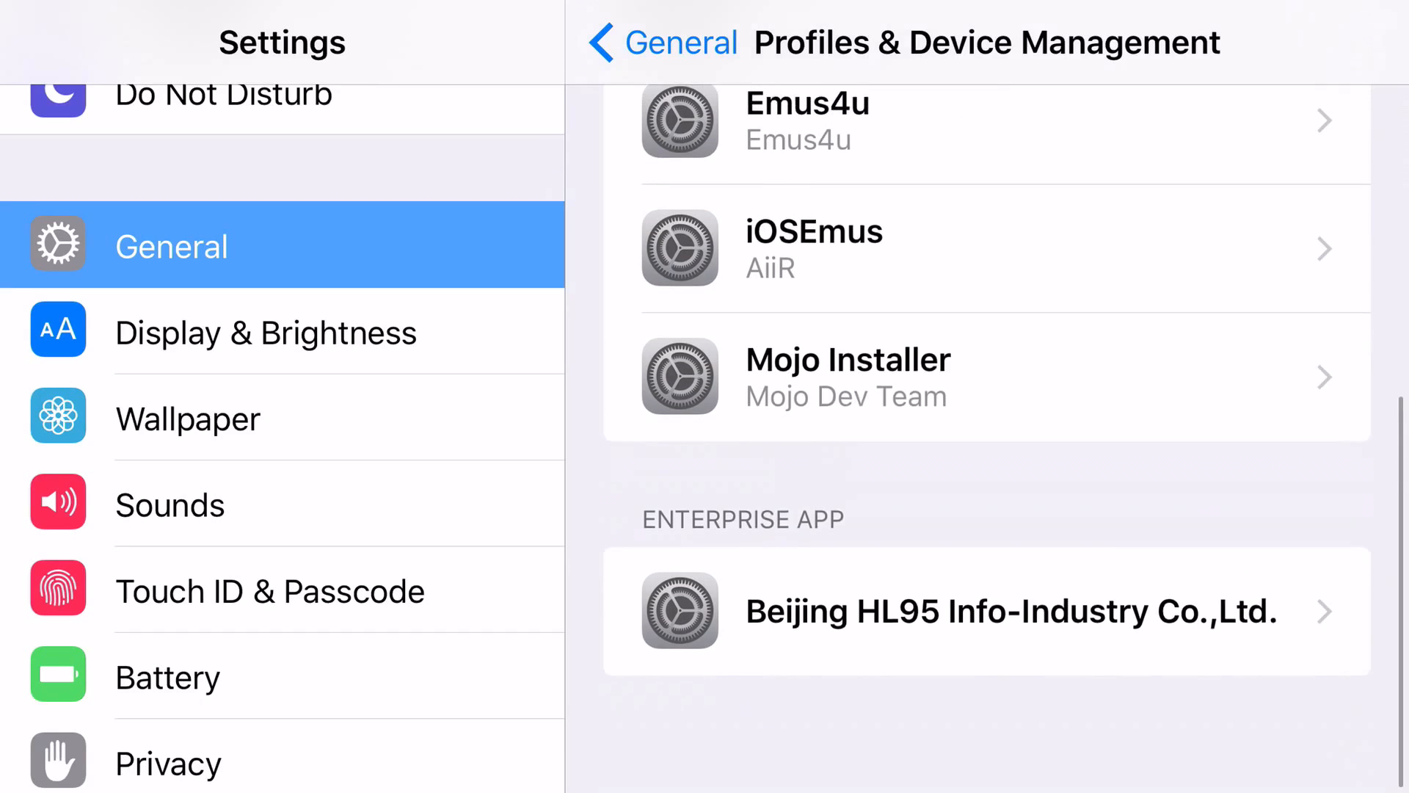
scroll("down", 3)
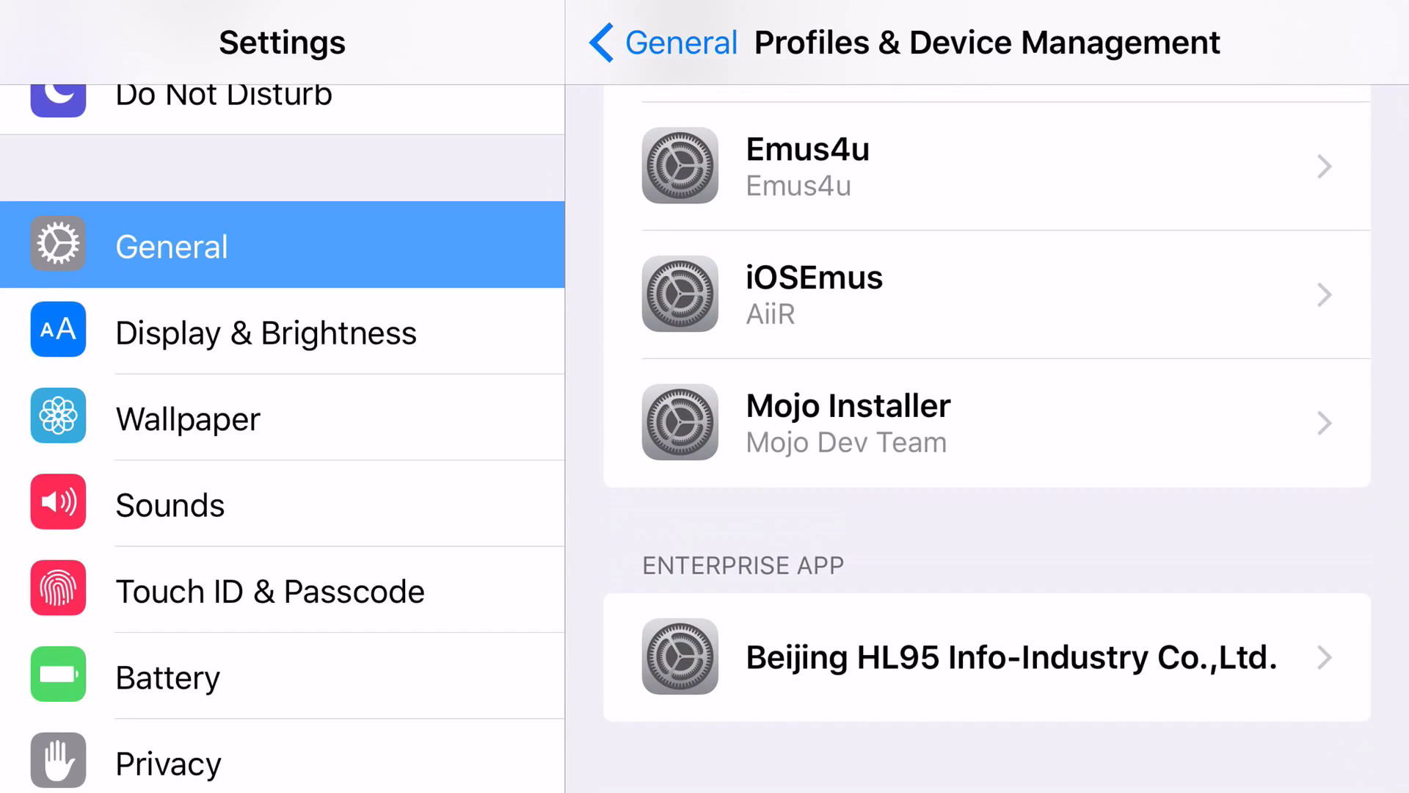
left_click(986, 656)
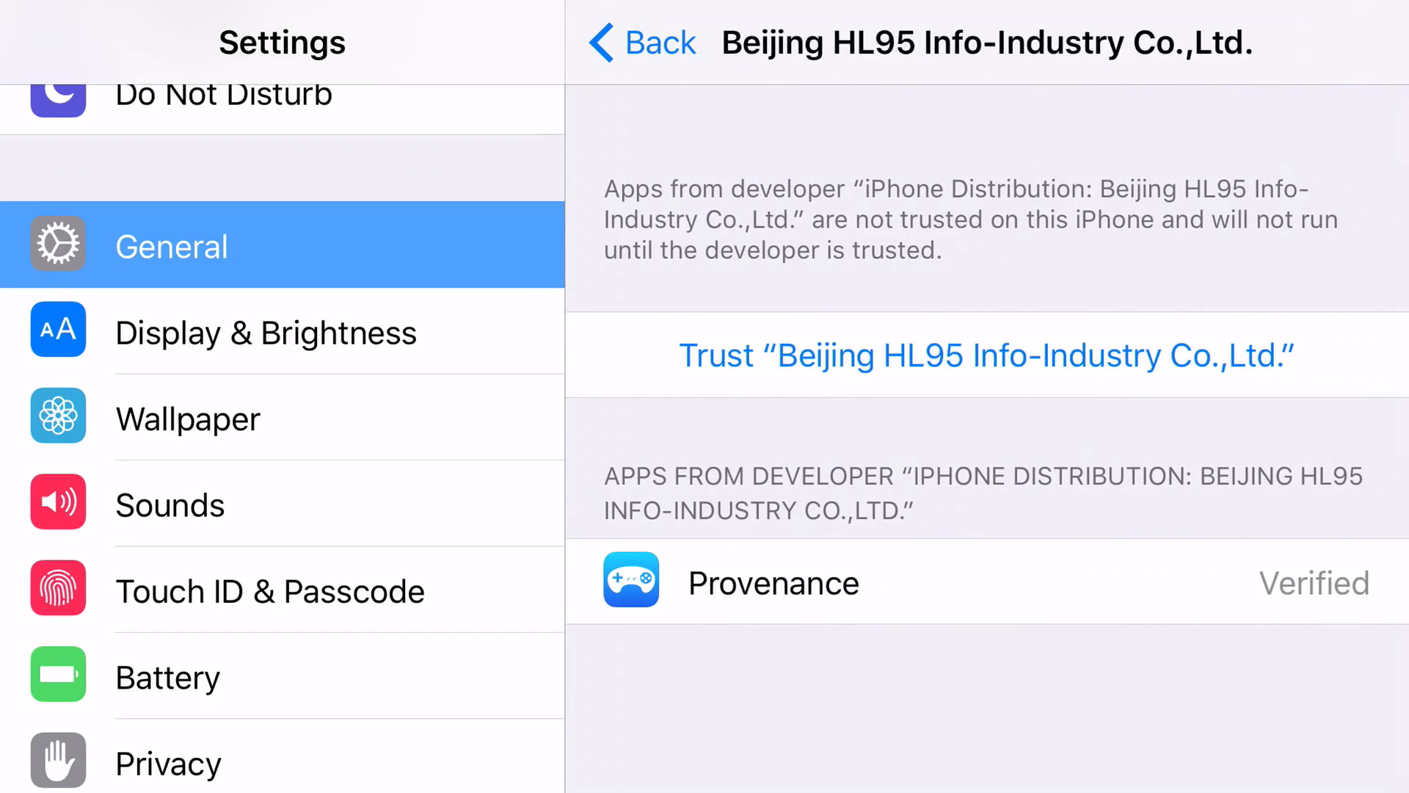
left_click(985, 354)
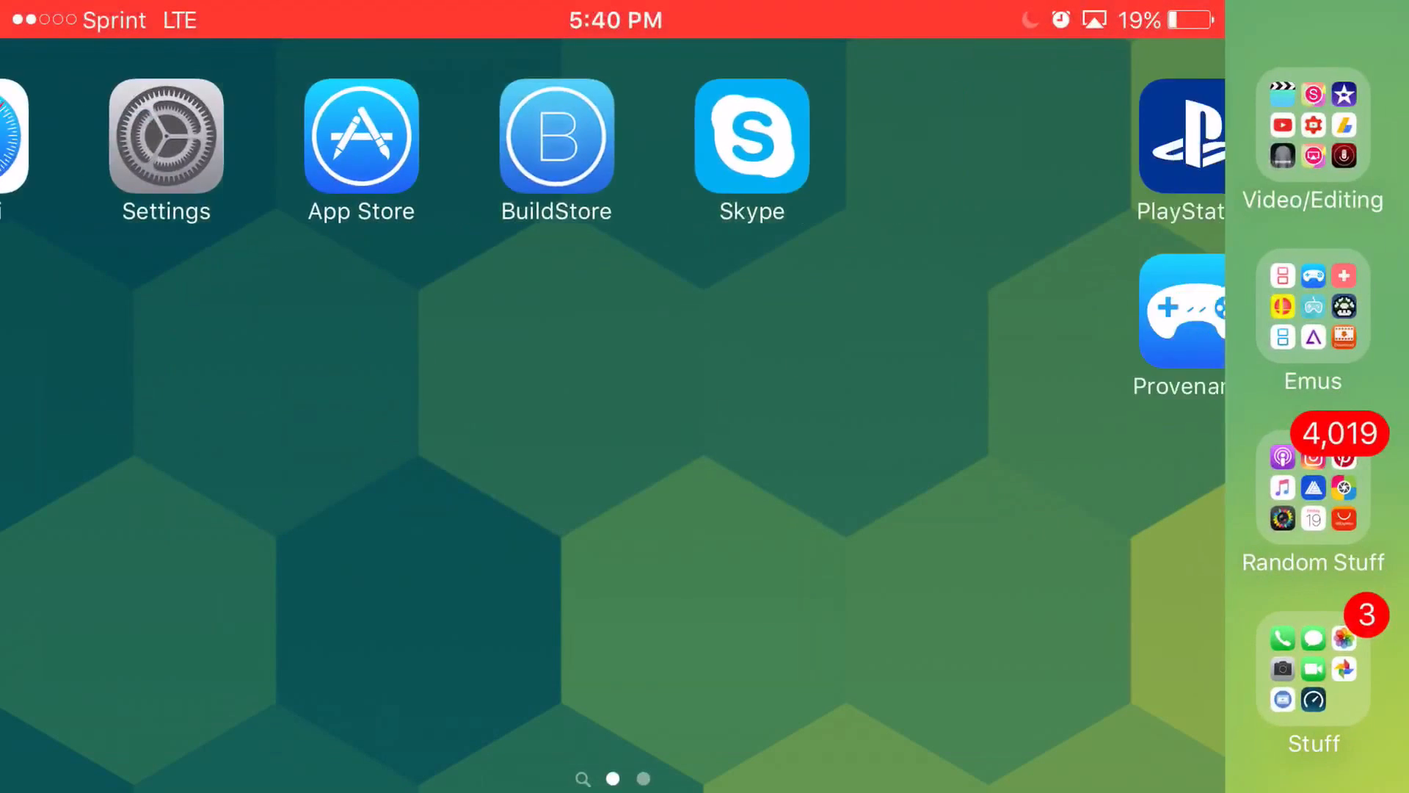
On the second home page, expand the Video/Editing folder showing Videos, iMovie and YouTube
scroll("left", 3)
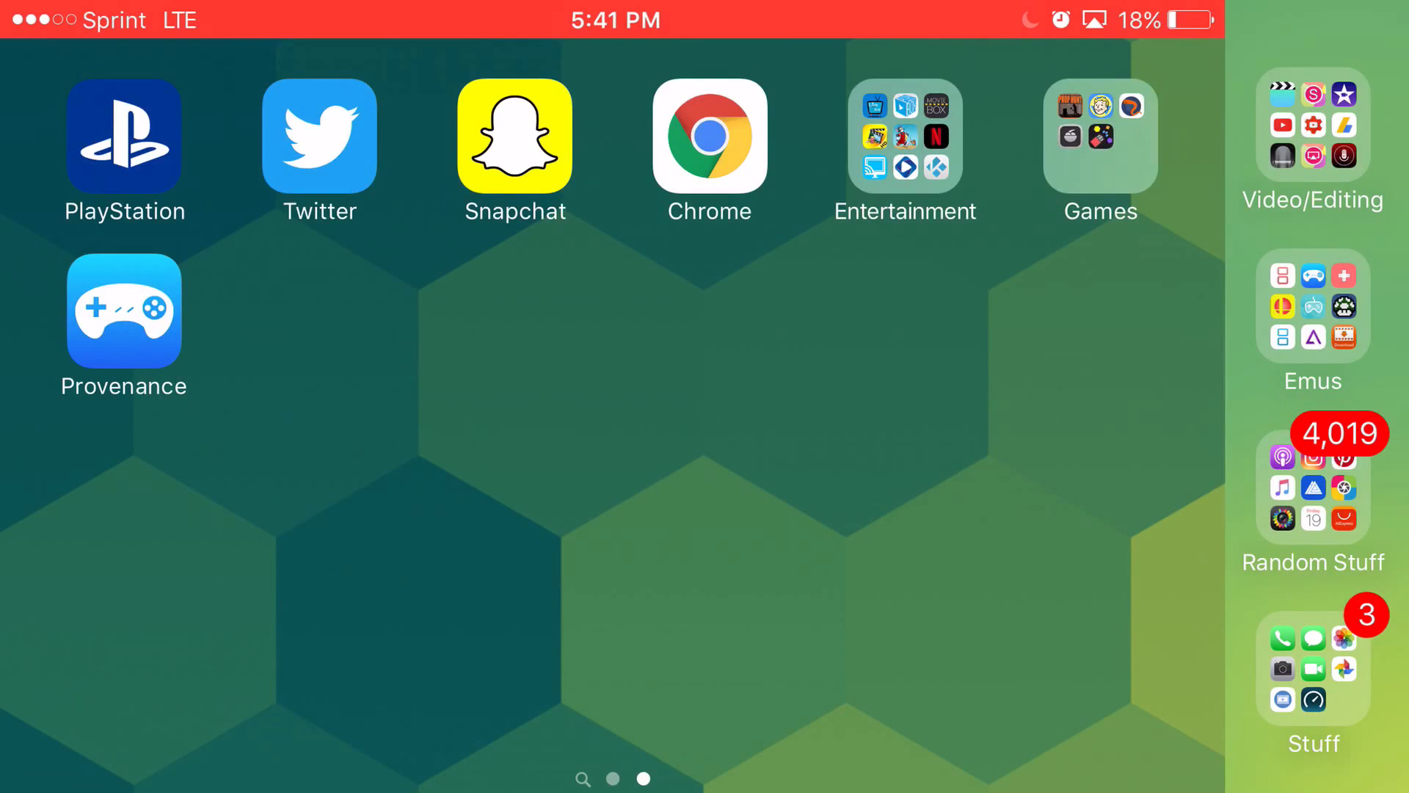
left_click(1311, 140)
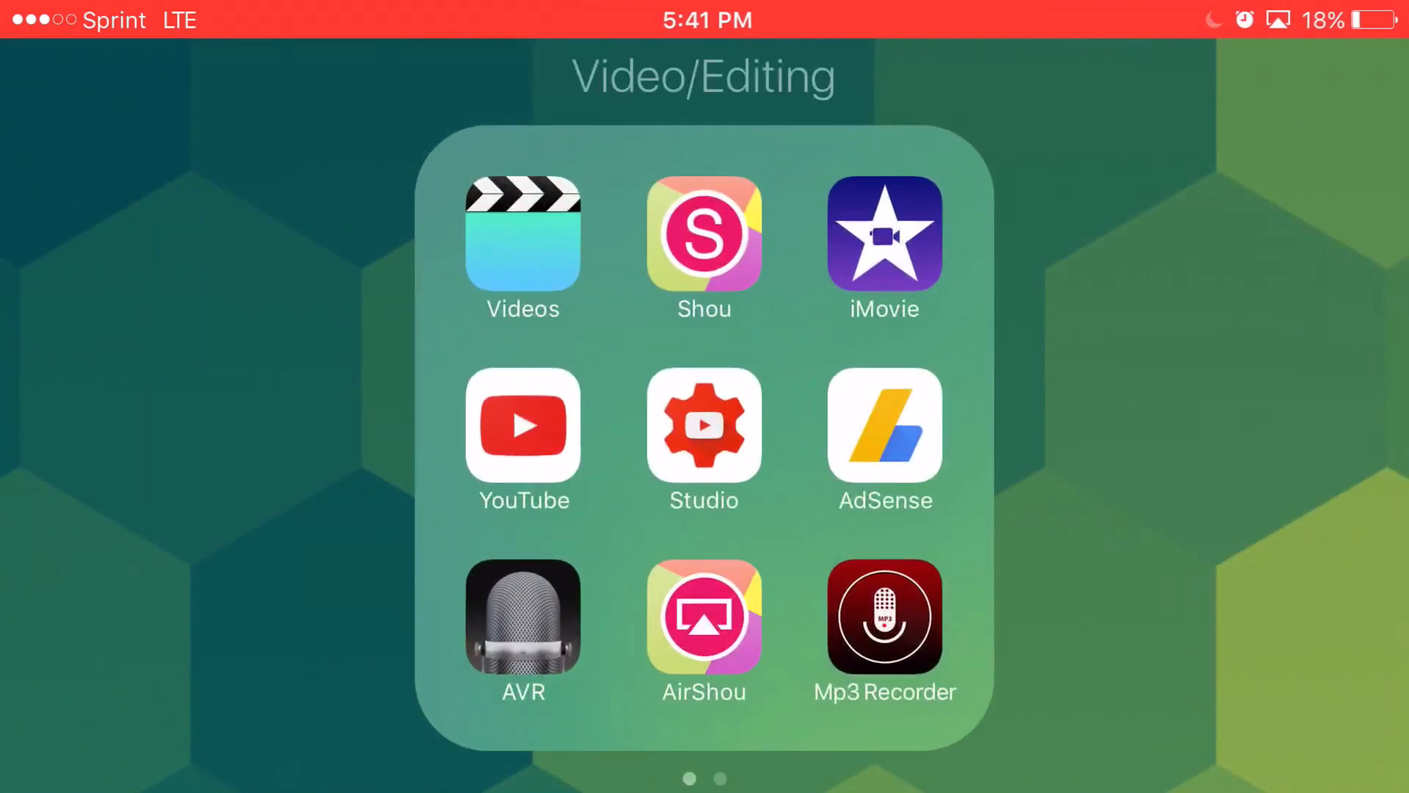